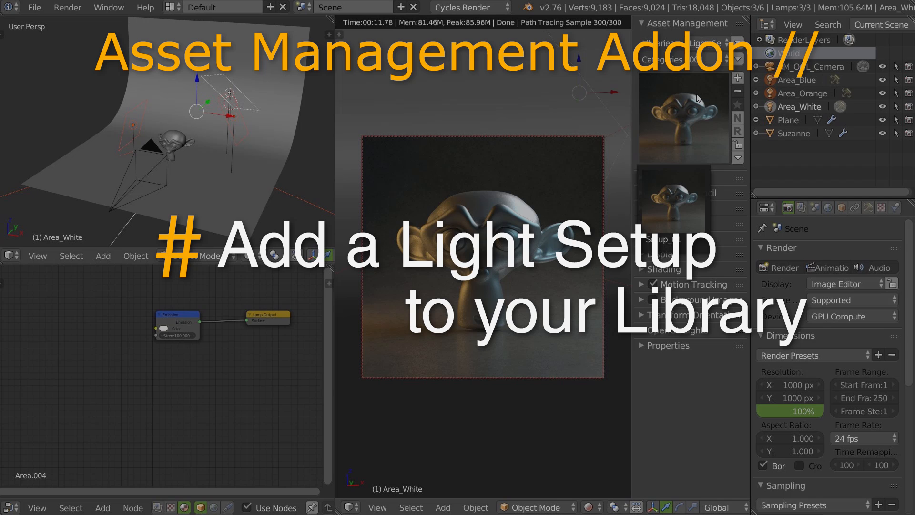
Request removal of the Setup_01 light setup from the Asset Management previews
click(675, 208)
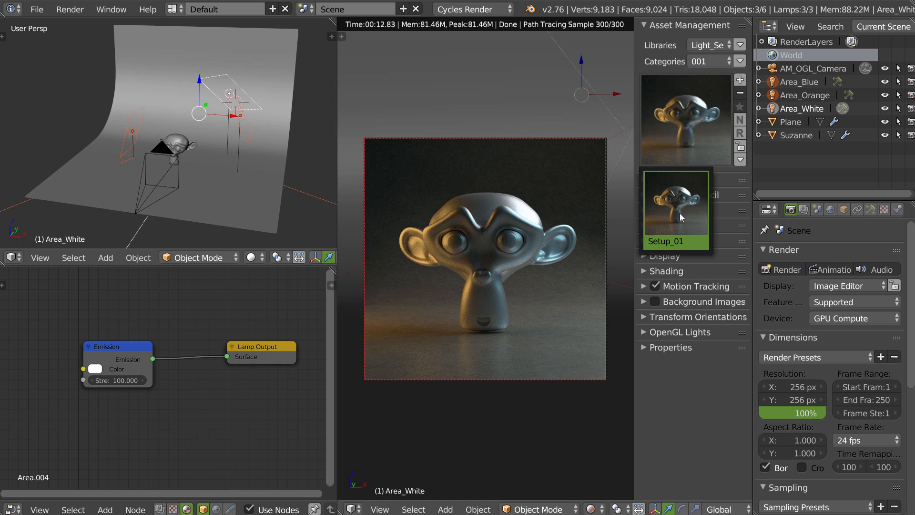
click(676, 208)
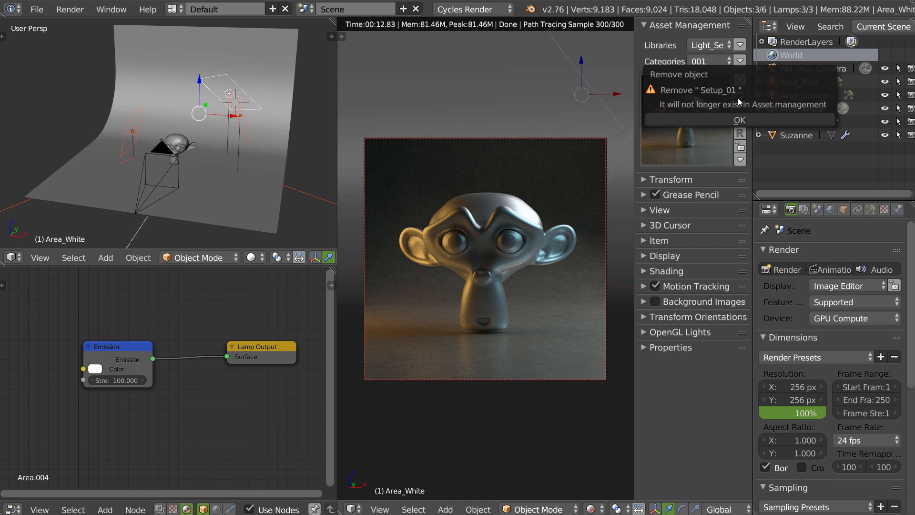
Confirm the Remove object popup so the light-setup category shows Empty
click(740, 120)
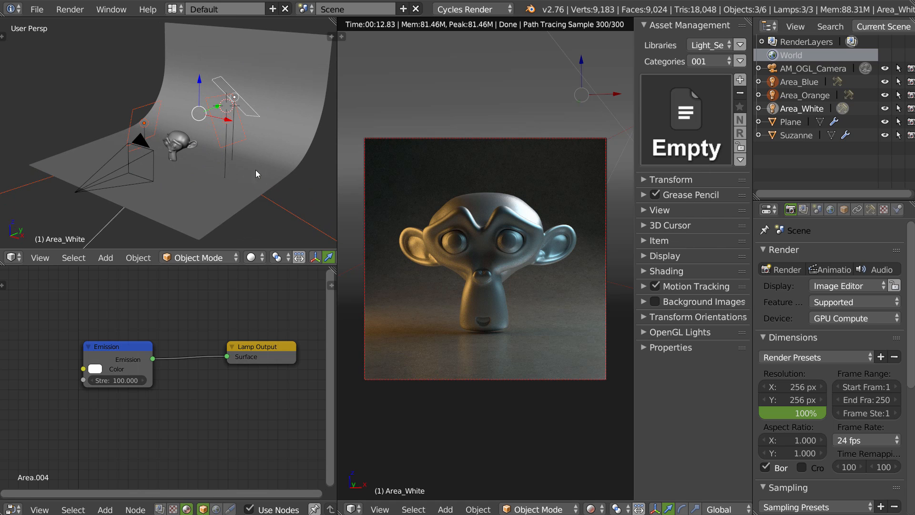
mouse_move(175, 151)
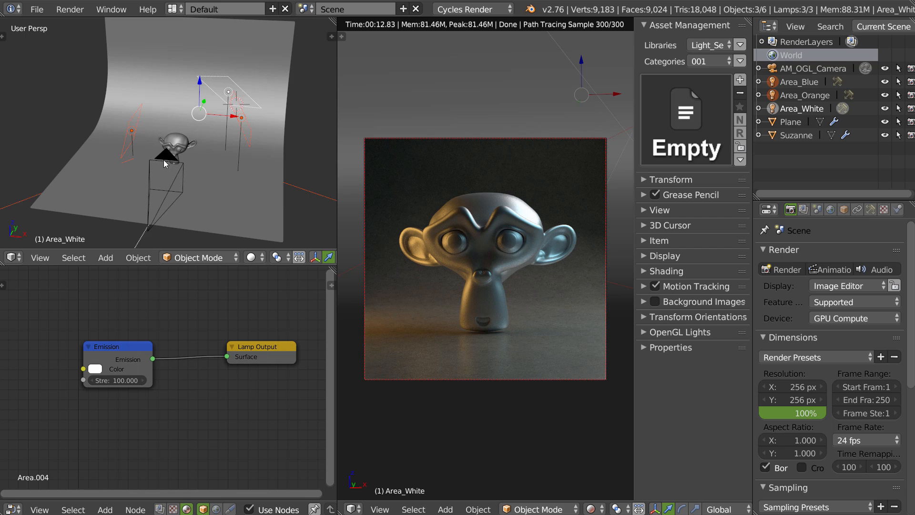
mouse_move(697, 148)
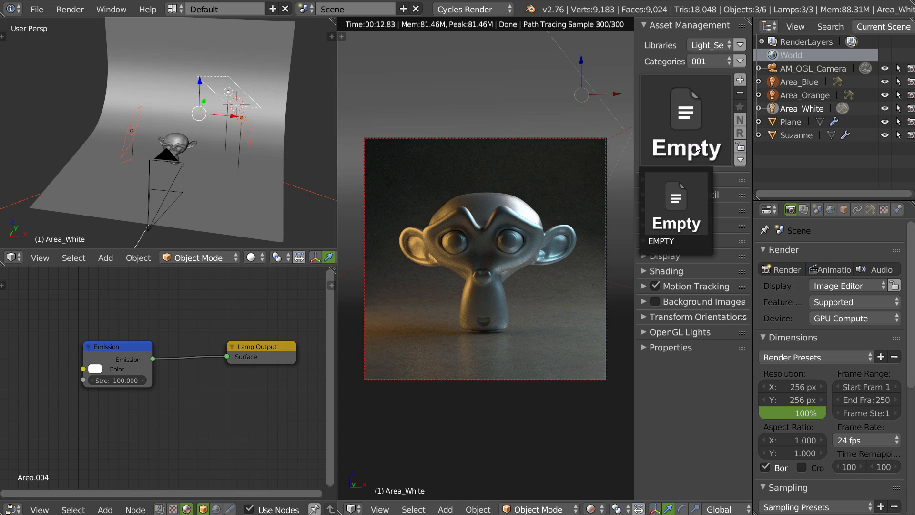
mouse_move(525, 122)
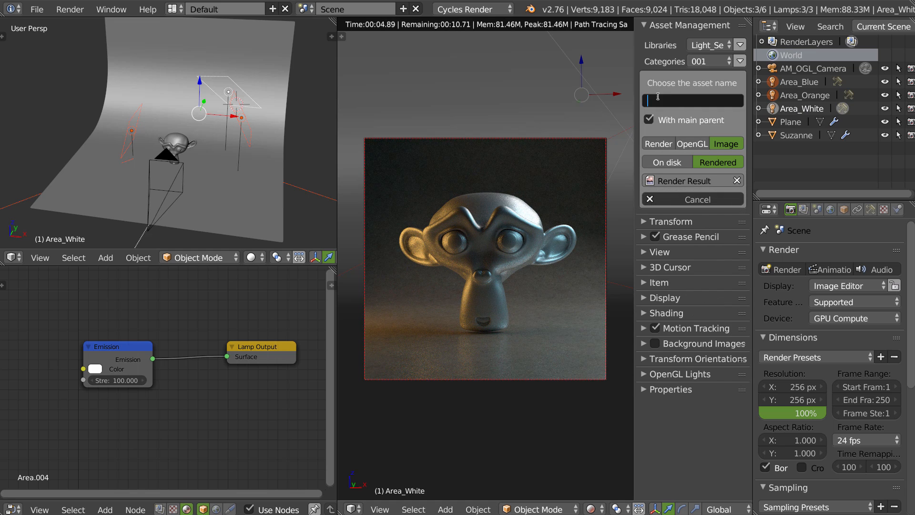
Add a light-setup asset named Setup_01 using Render Result as its thumbnail image
text(Setup_01)
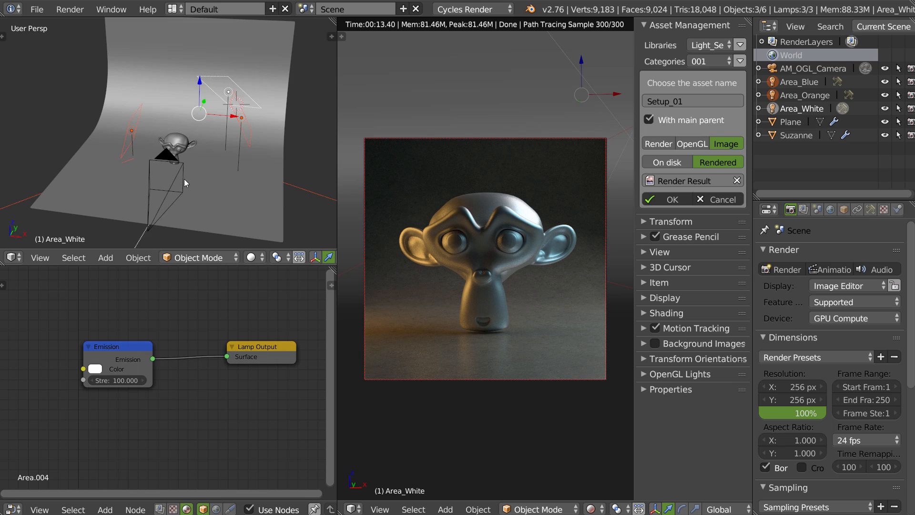
mouse_move(188, 115)
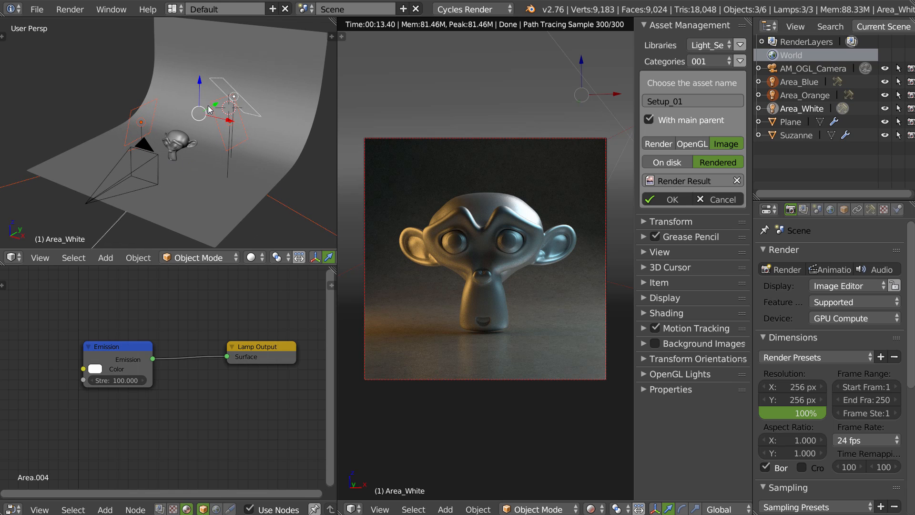
mouse_move(123, 122)
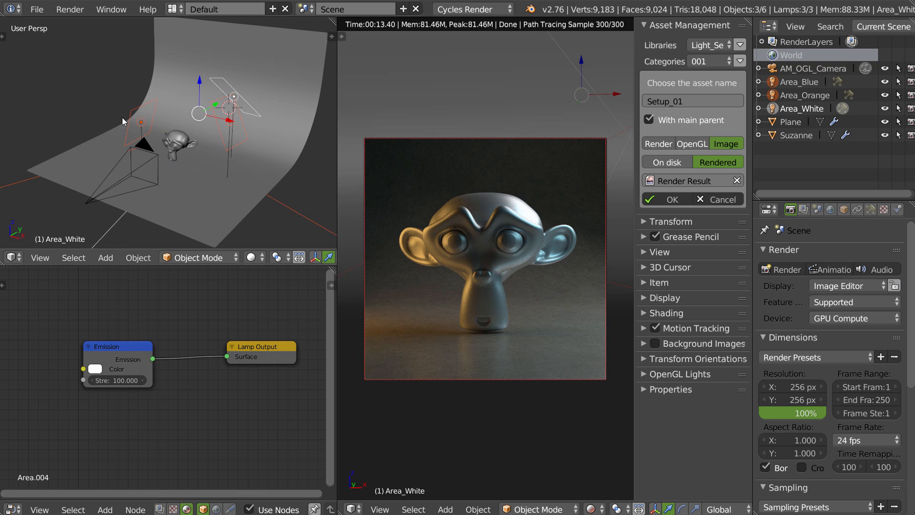
mouse_move(137, 144)
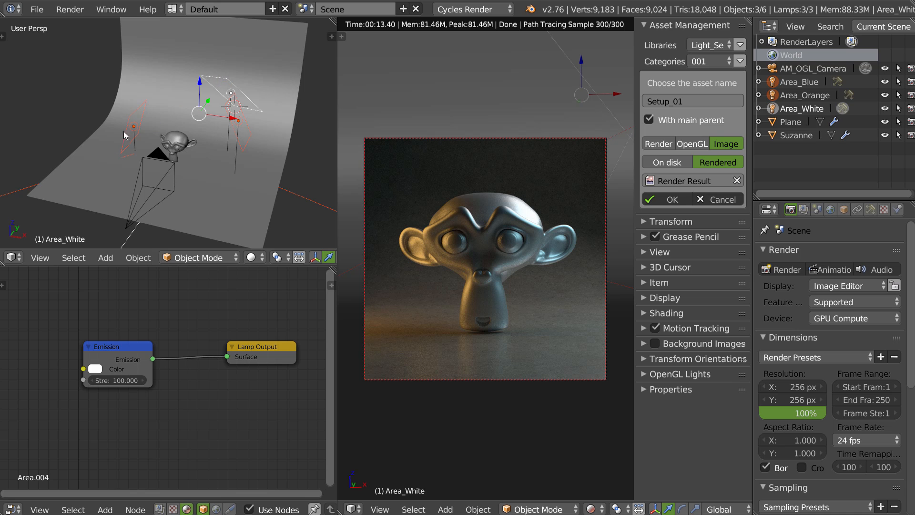
mouse_move(618, 165)
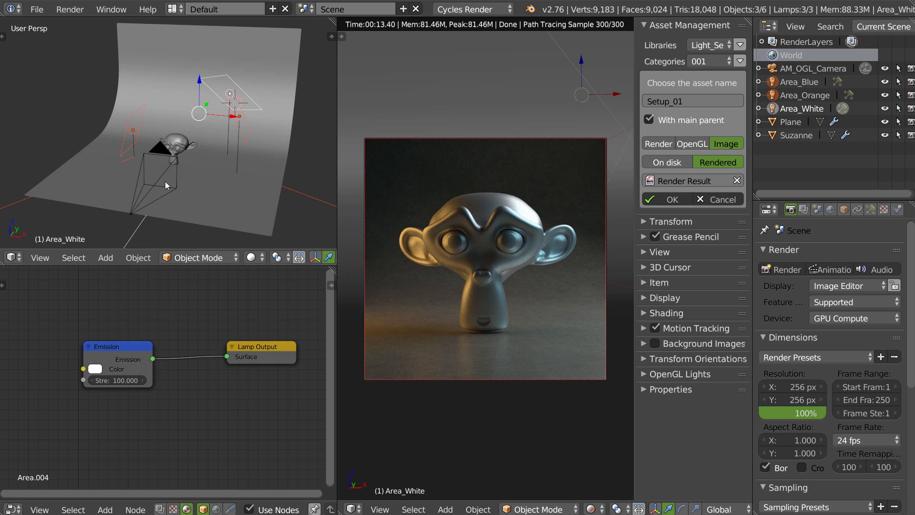
mouse_move(172, 178)
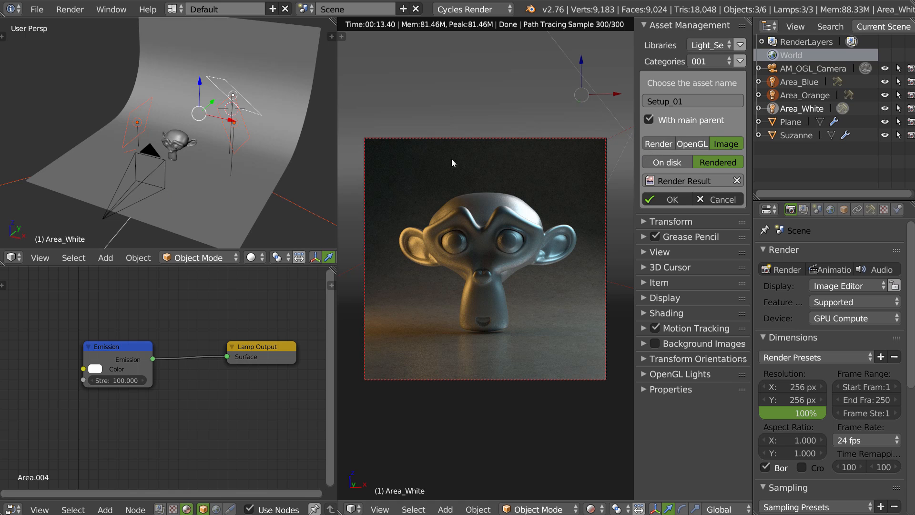
mouse_move(206, 156)
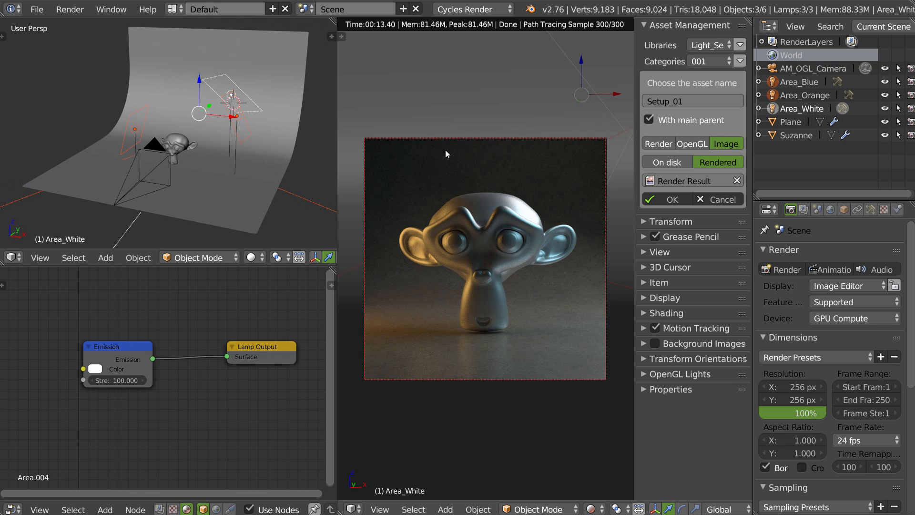
mouse_move(459, 212)
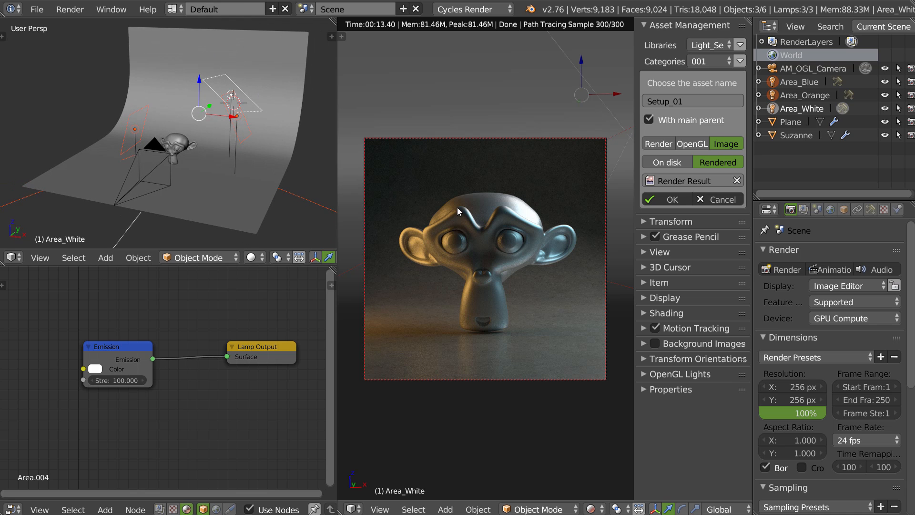
mouse_move(710, 143)
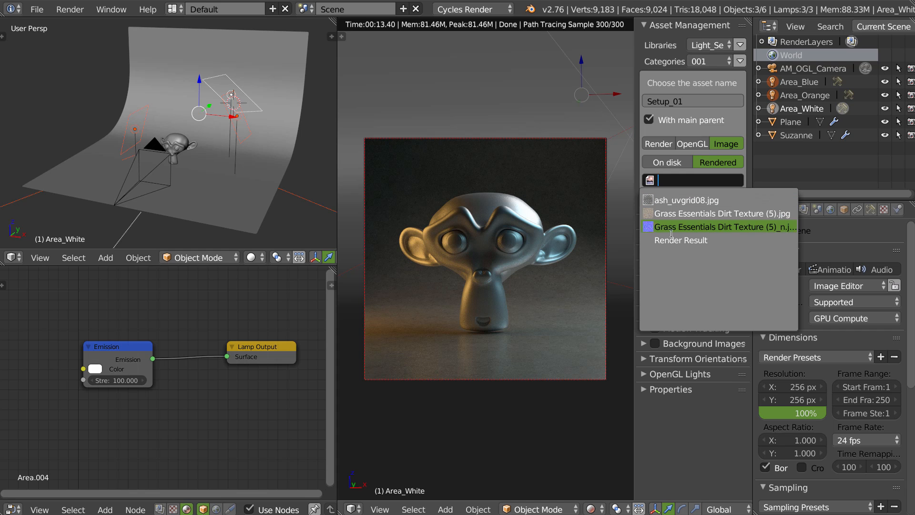
click(680, 240)
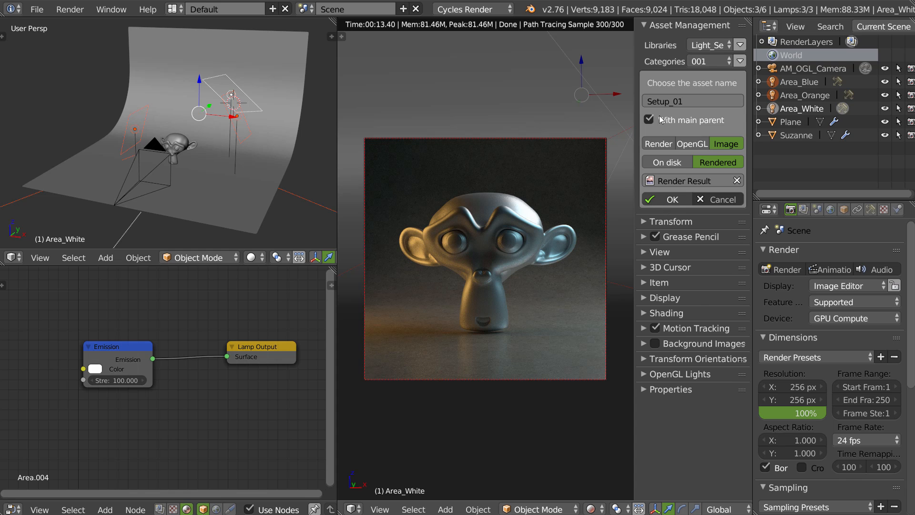
click(665, 199)
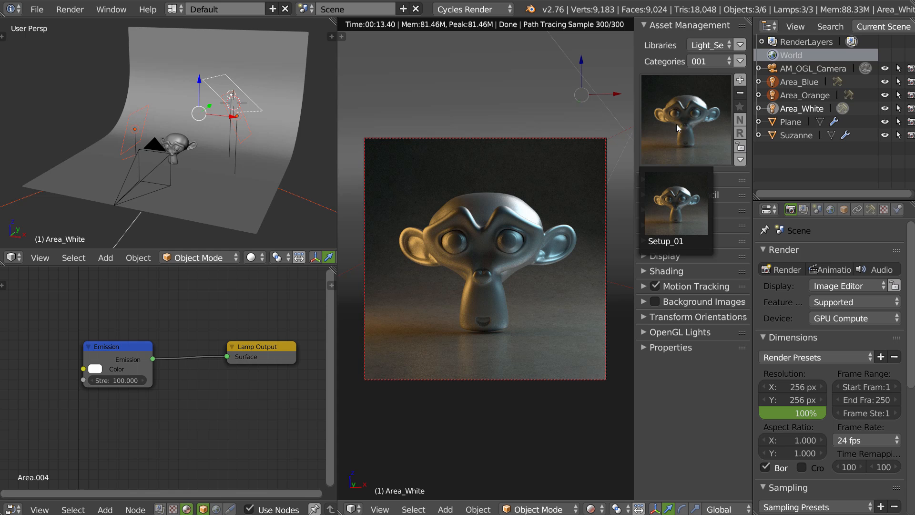
mouse_move(692, 123)
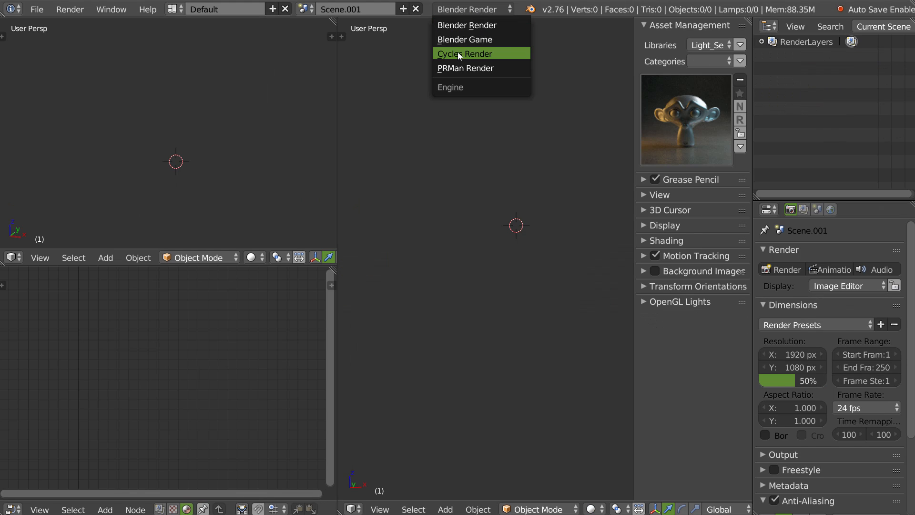
Set the new scene's render engine to Cycles Render
click(463, 53)
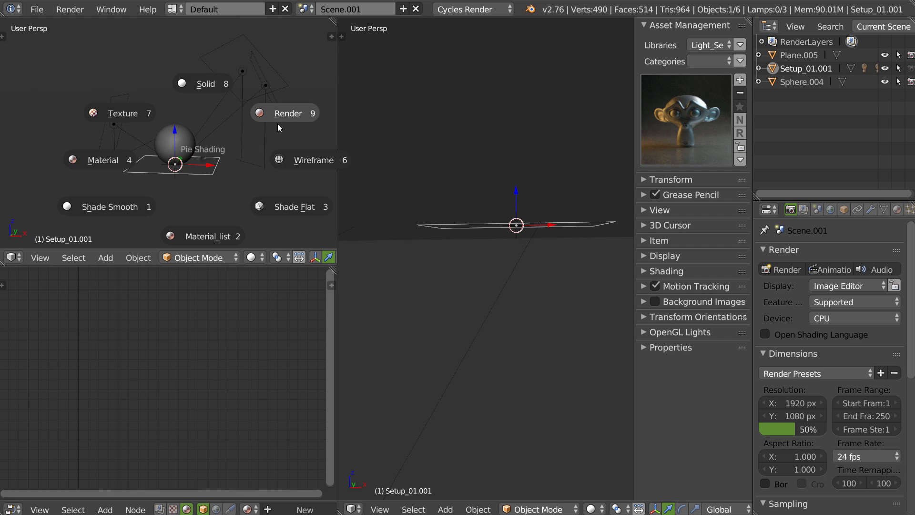
Switch the viewport to rendered shading and expand Setup_01.001 to show its area lamps
click(288, 113)
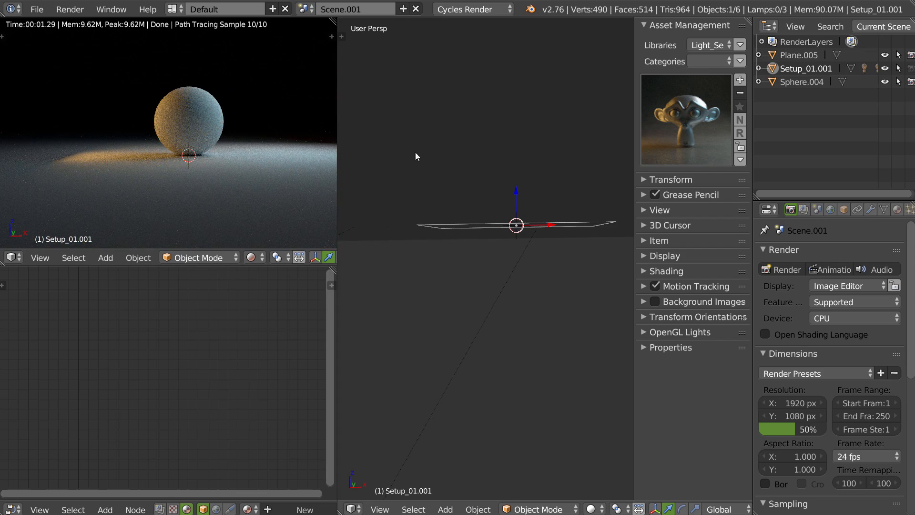
mouse_move(528, 197)
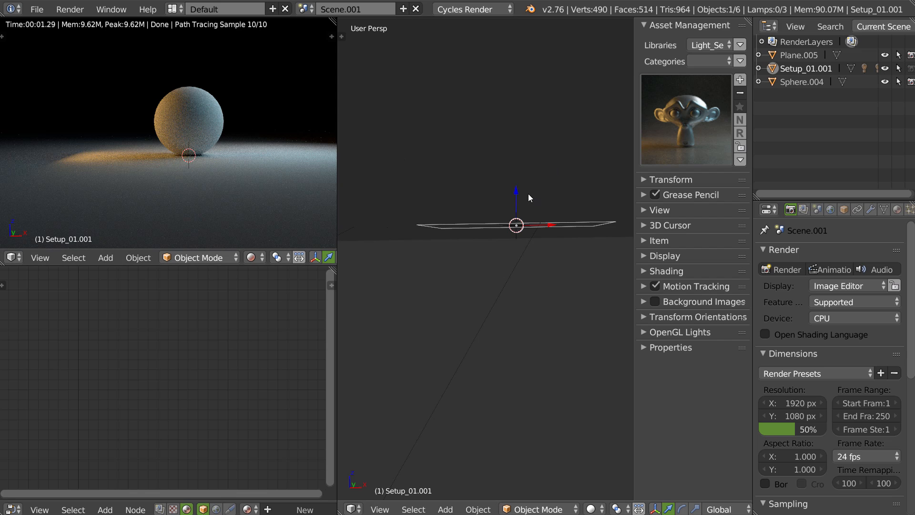
mouse_move(735, 126)
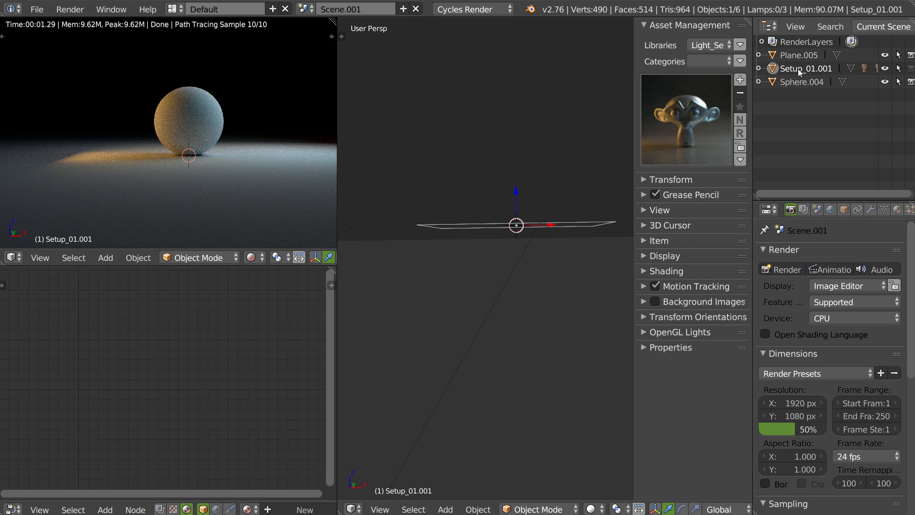
click(763, 68)
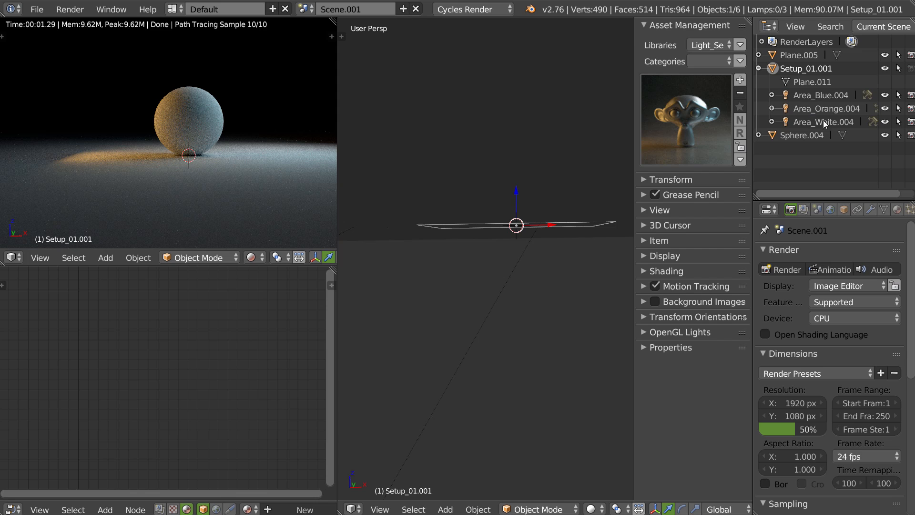
mouse_move(821, 117)
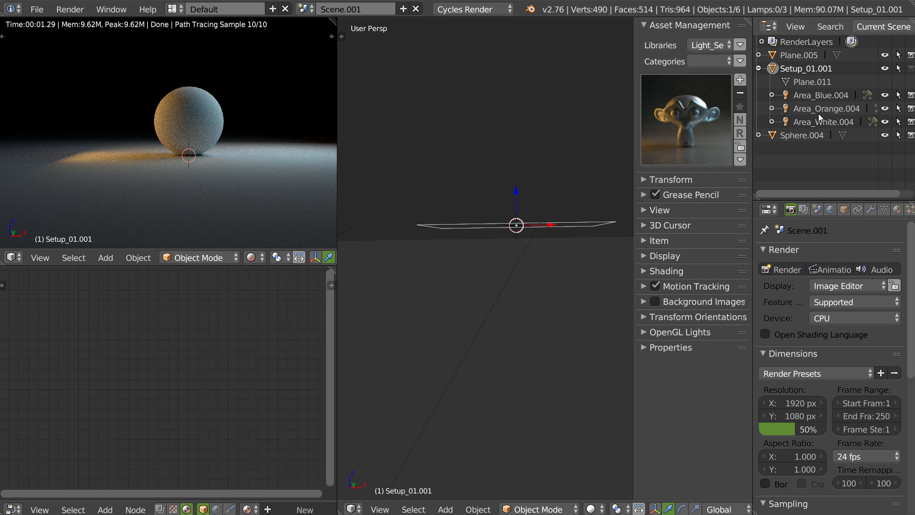